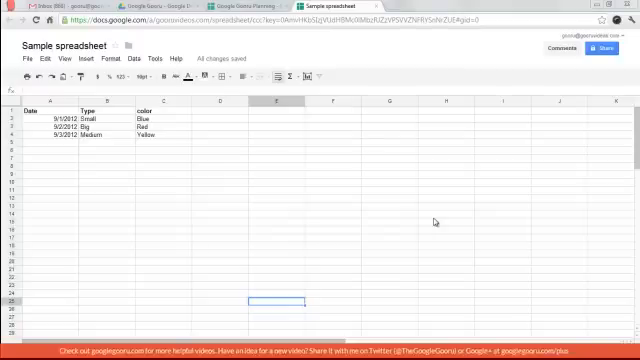
mouse_move(311, 191)
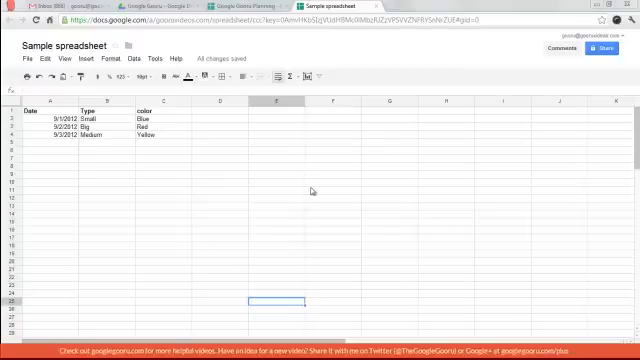
mouse_move(179, 143)
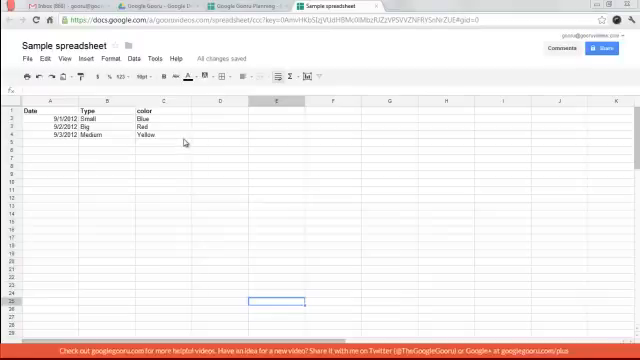
mouse_move(172, 143)
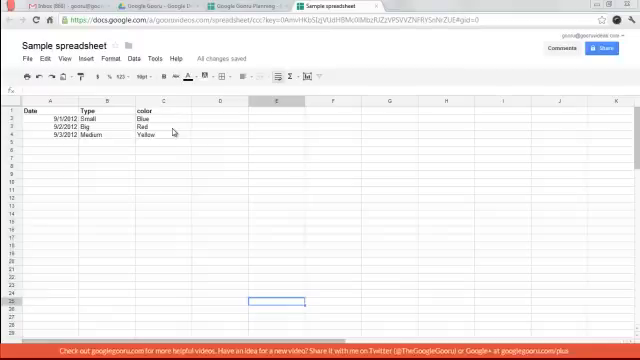
Step: Post a 'sample comment' on the Red cell, mentioning a collaborator with a + mention
click(150, 131)
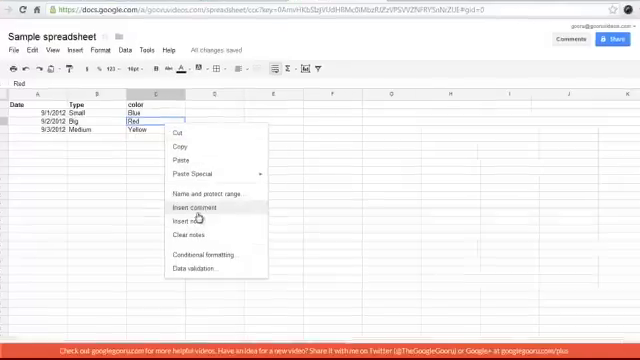
click(193, 212)
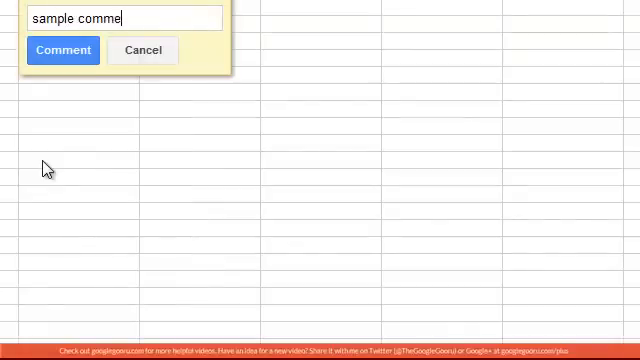
text(nt)
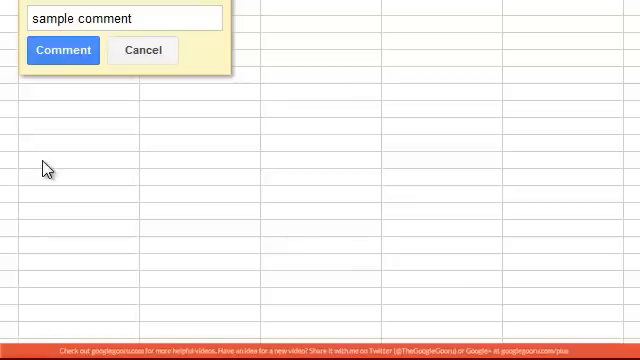
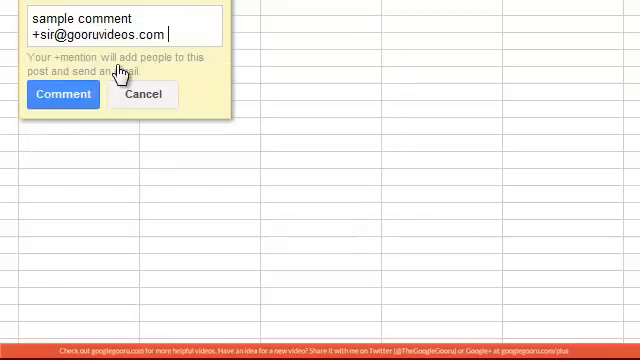
mouse_move(62, 94)
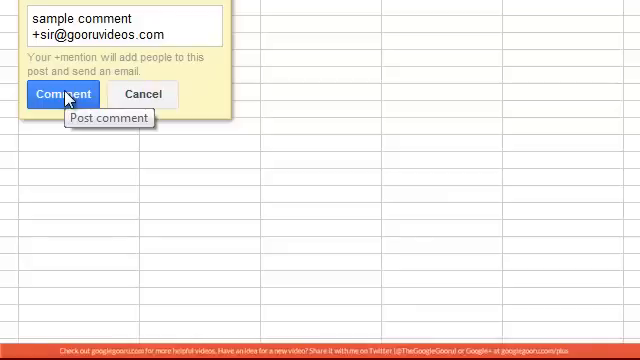
click(63, 93)
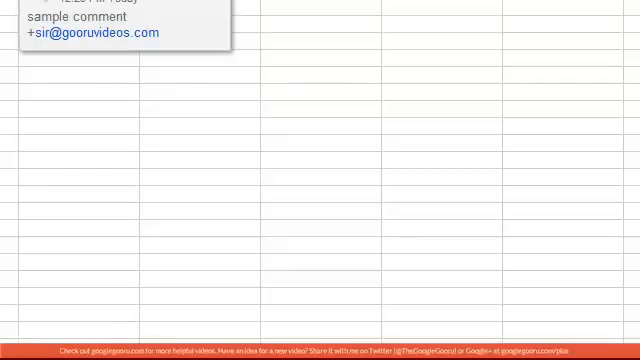
click(473, 103)
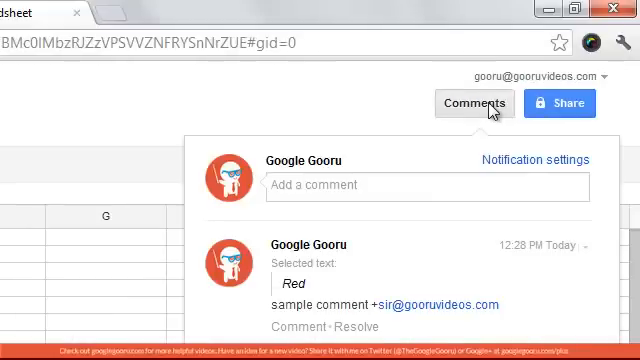